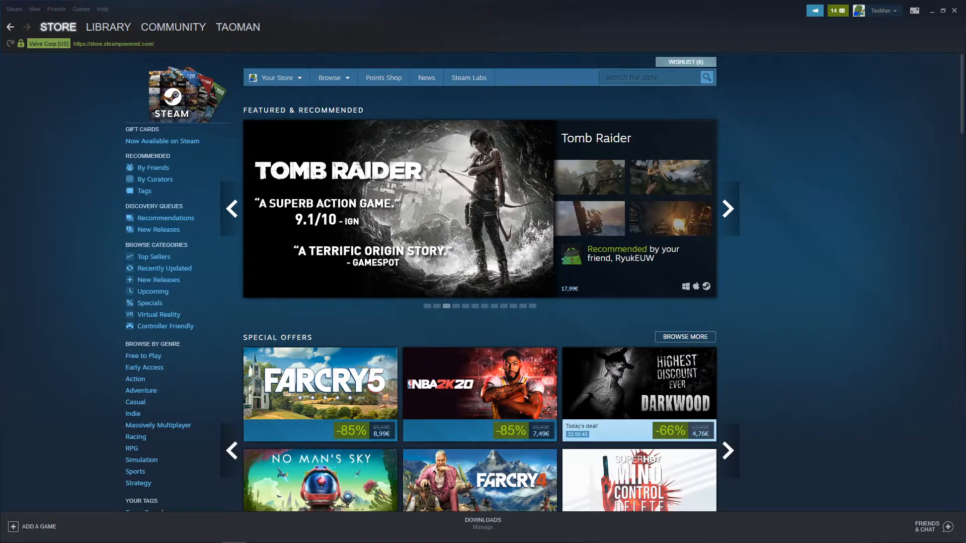
{"action": "mouse_move", "coordinate": [935, 276]}
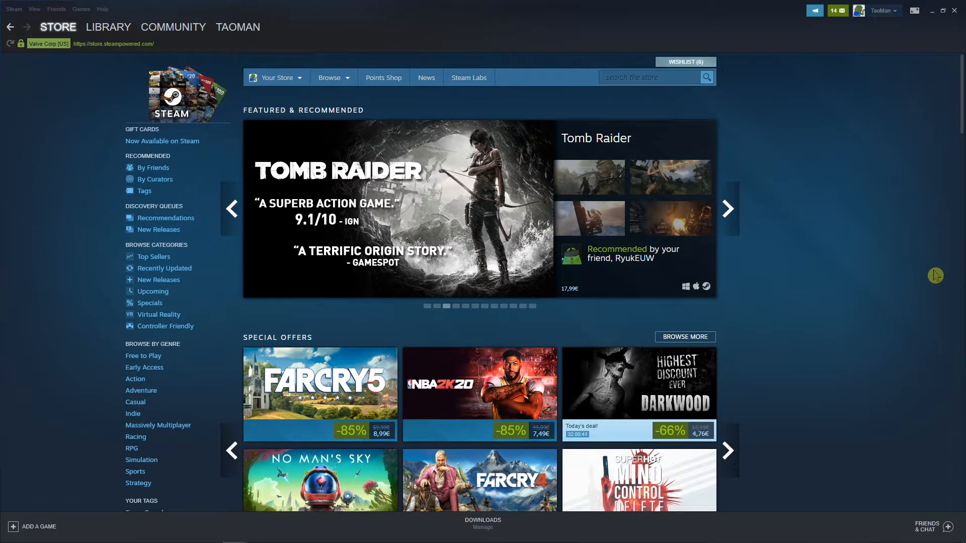
{"action": "mouse_move", "coordinate": [895, 105]}
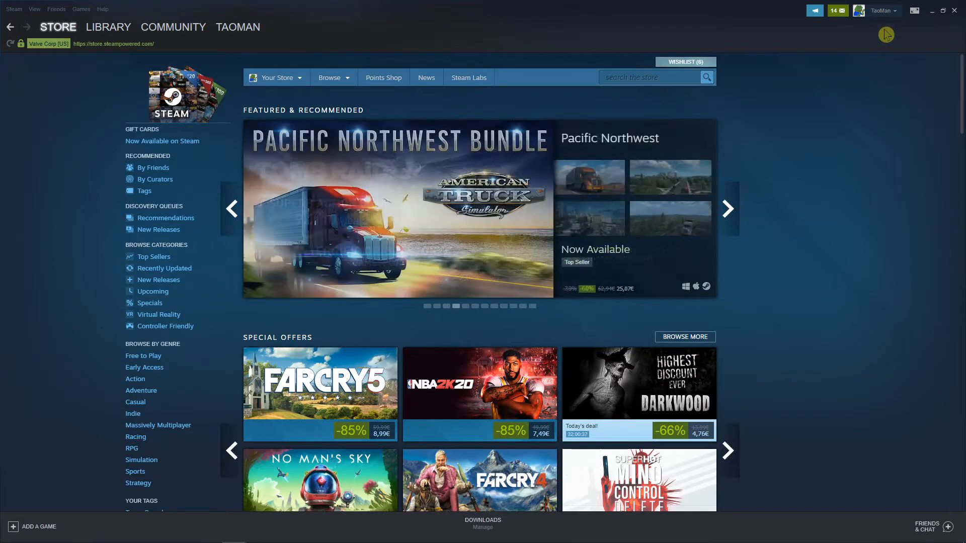
Step: Go from the account menu to my own profile and start editing it
{"action": "left_click", "coordinate": [879, 10]}
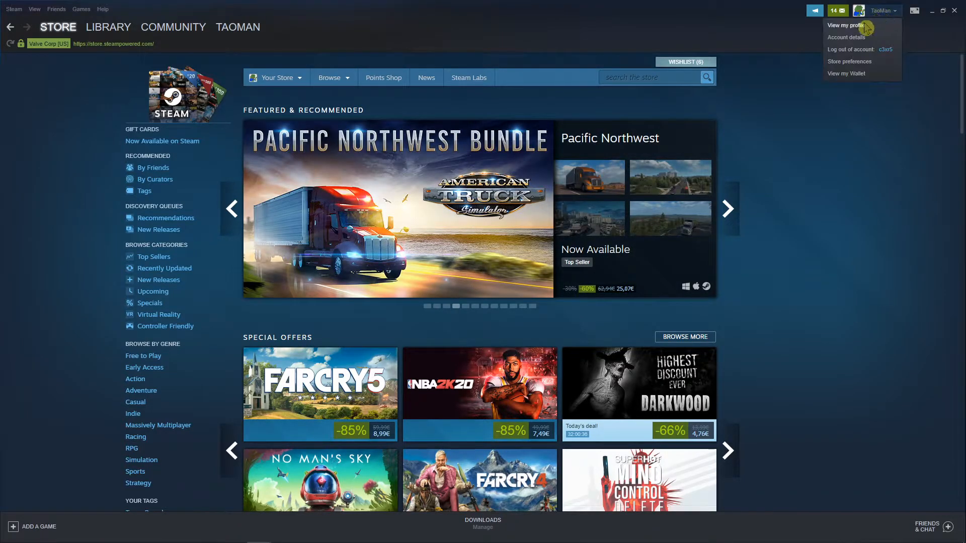
{"action": "left_click", "coordinate": [847, 25]}
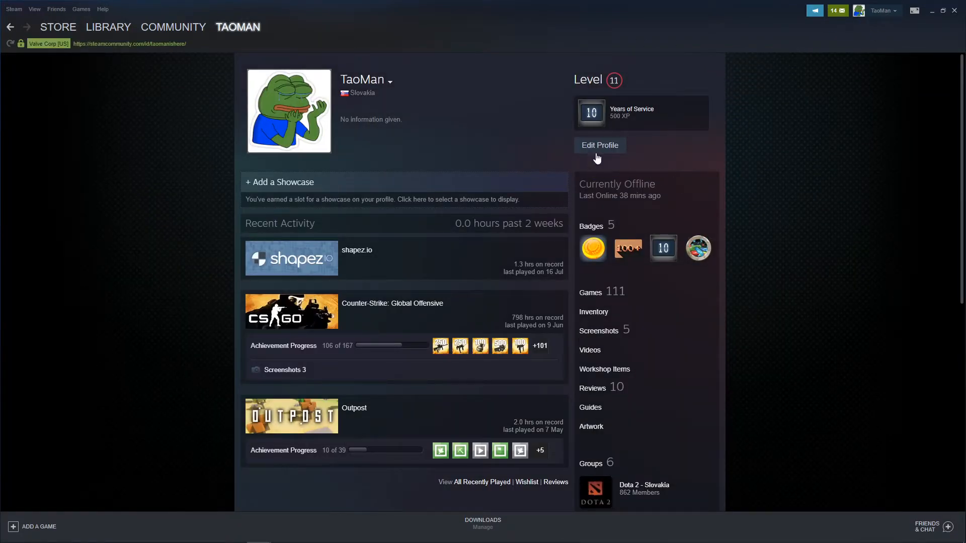
{"action": "left_click", "coordinate": [599, 145]}
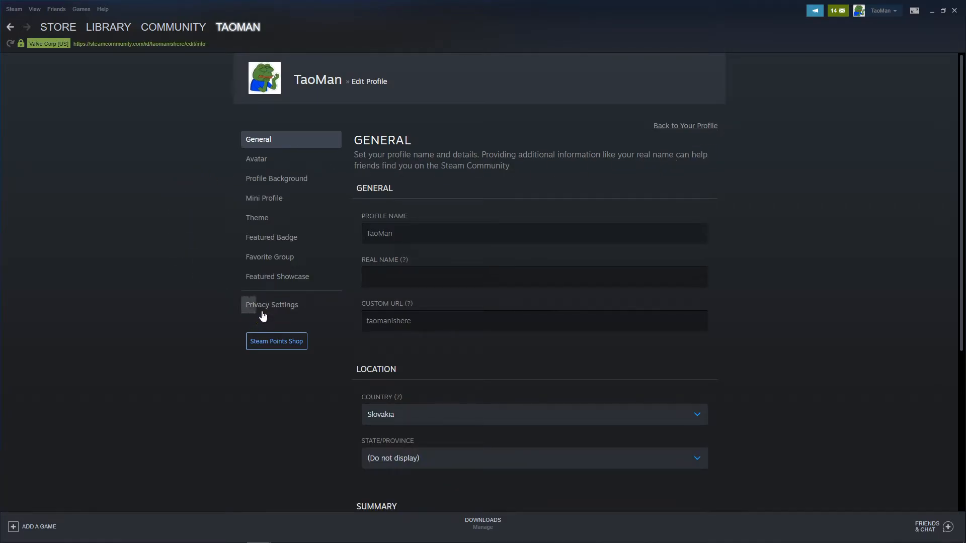
Step: Show the Privacy Settings at the Game details section and toggle 'keep total playtime private' on then off
{"action": "left_click", "coordinate": [270, 304]}
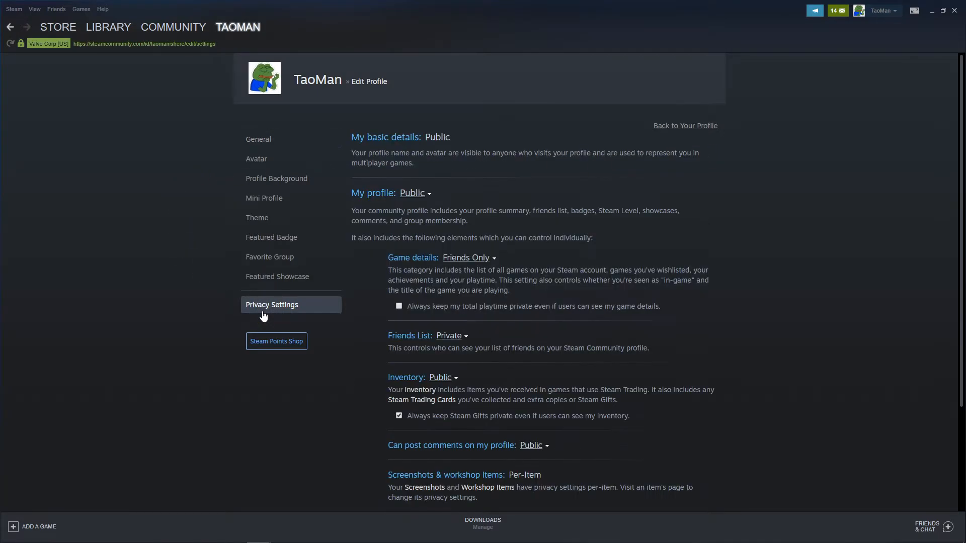
{"action": "scroll", "scroll_direction": "down", "scroll_amount": 3}
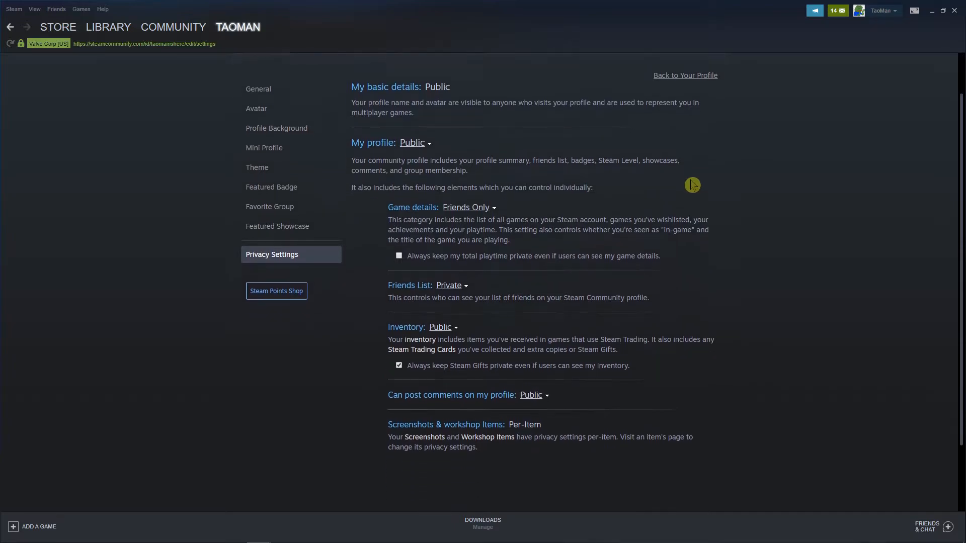
{"action": "mouse_move", "coordinate": [440, 148]}
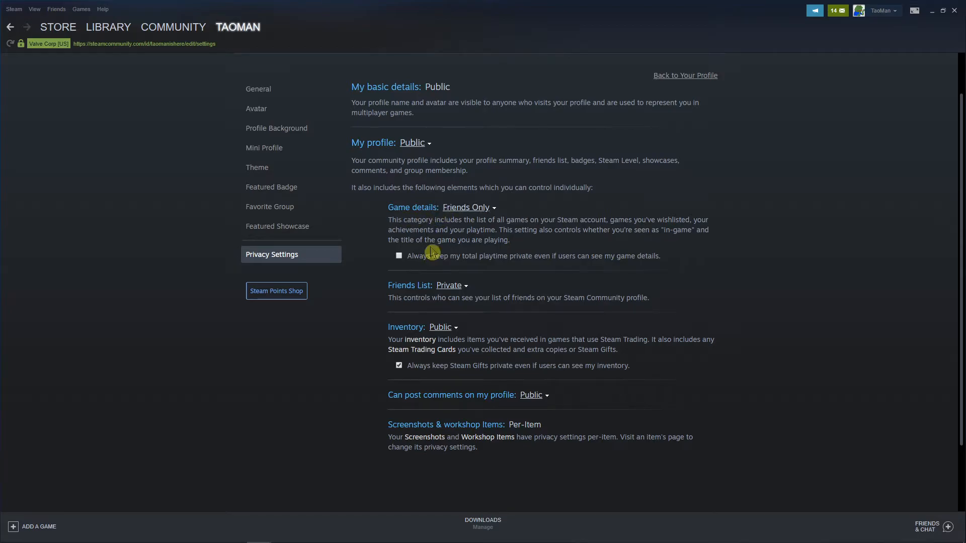
{"action": "mouse_move", "coordinate": [408, 273]}
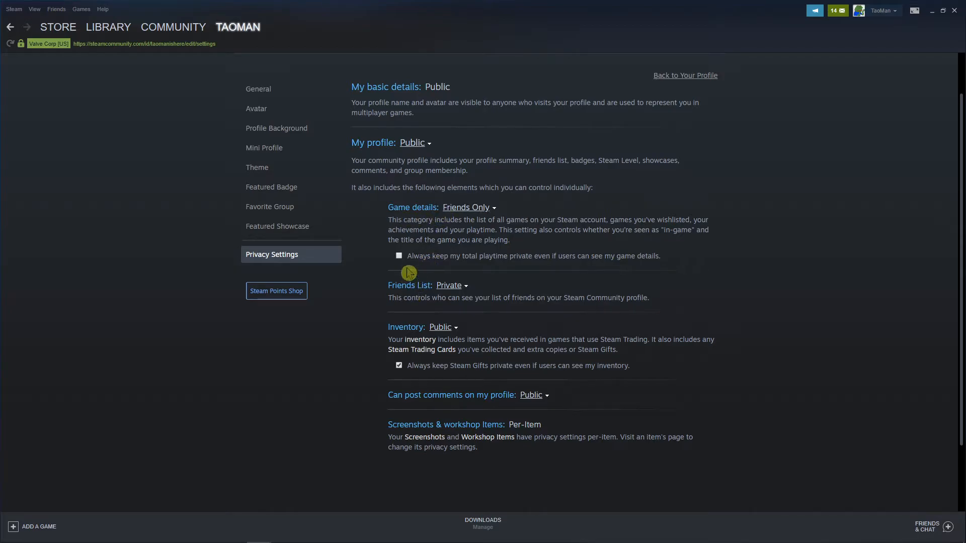
{"action": "left_click", "coordinate": [398, 256]}
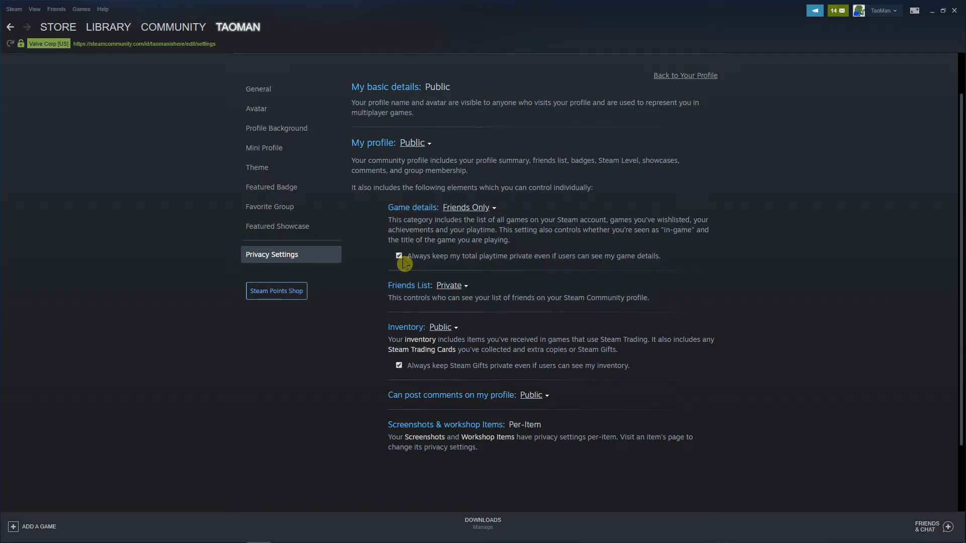
{"action": "left_click", "coordinate": [398, 255]}
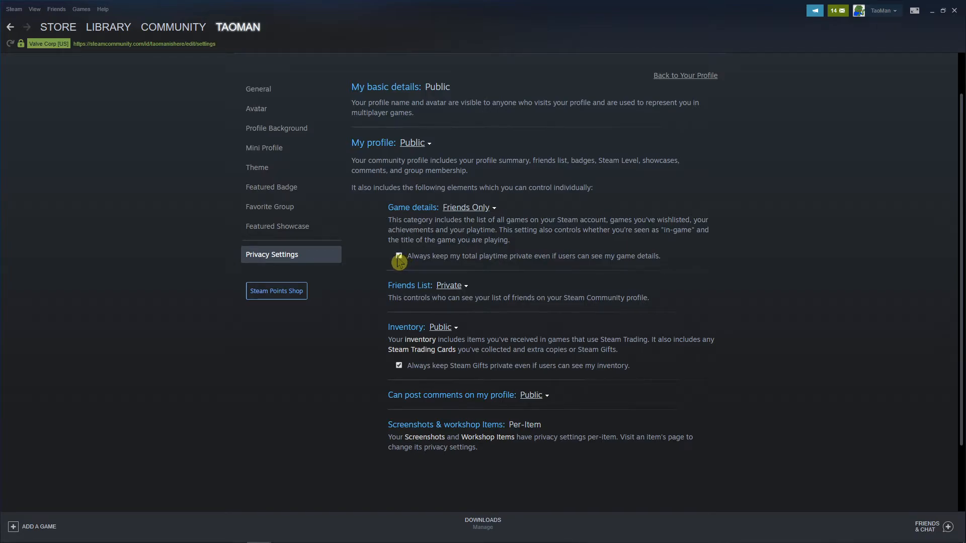
Step: Toggle the playtime-private checkbox once more and show the Game details visibility choices (Public, Friends Only, Private)
{"action": "left_click", "coordinate": [399, 256]}
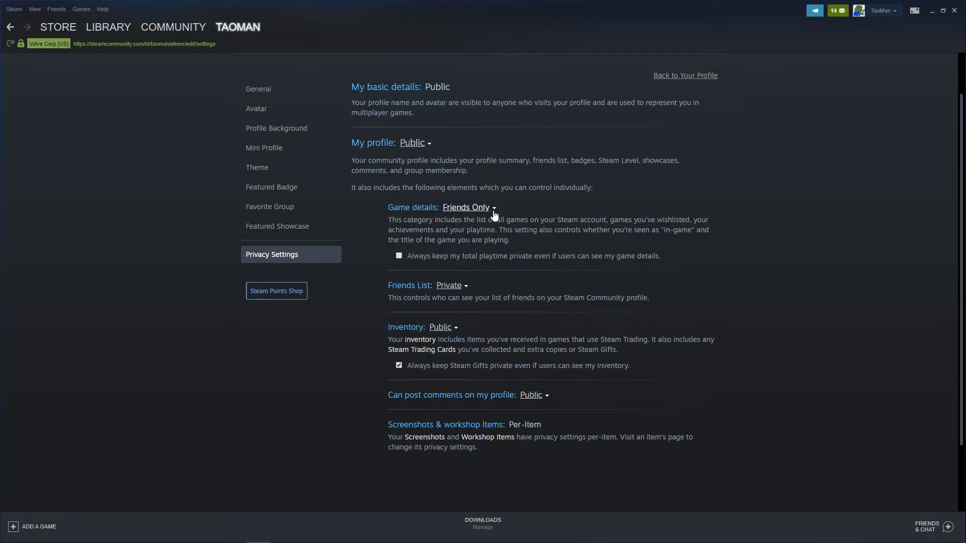
{"action": "left_click", "coordinate": [467, 207]}
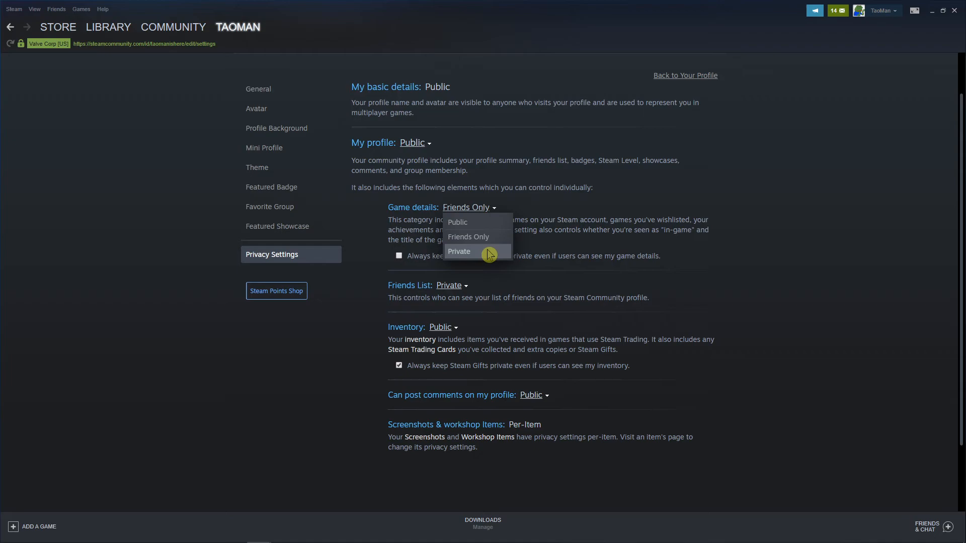